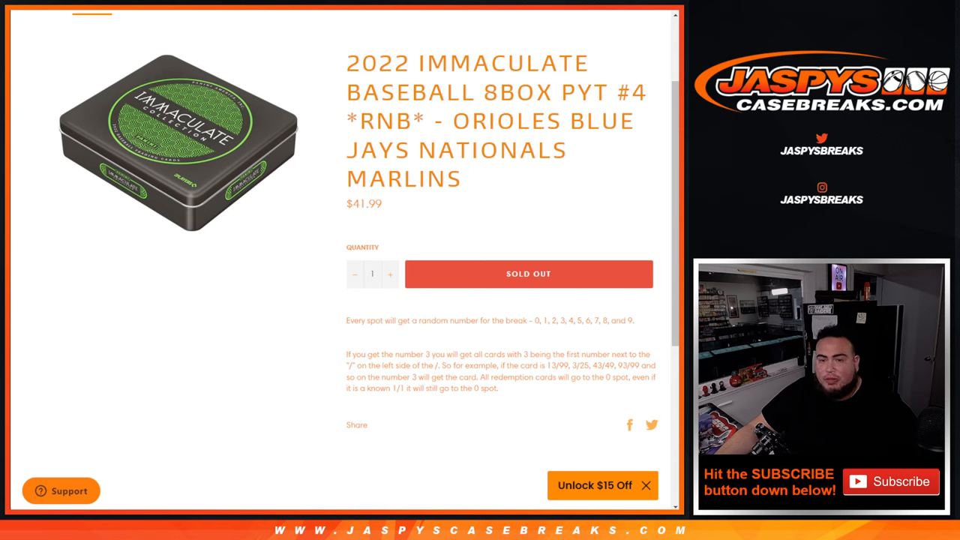
Highlight the card-number rule on the Dice Roller page and switch to the List Randomizer results.
drag(441, 354, 651, 355)
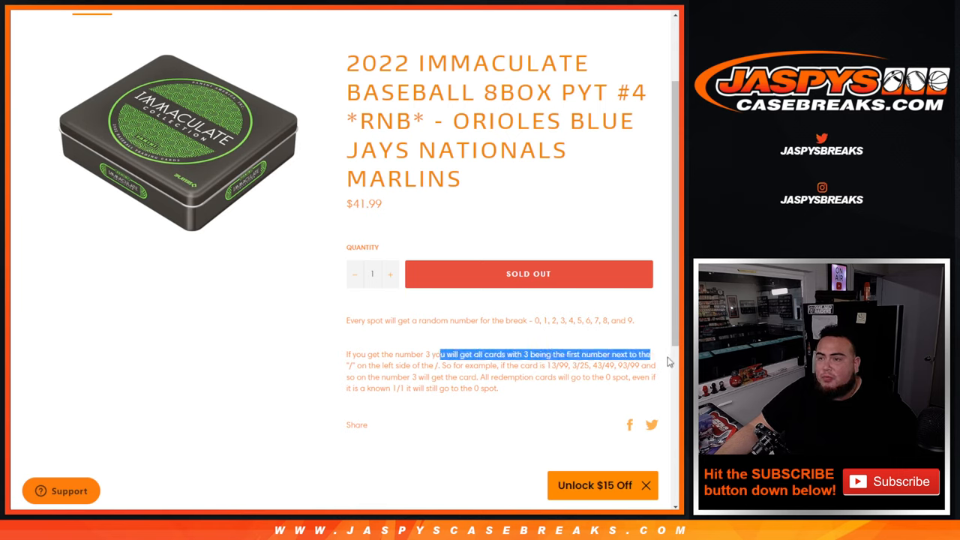
drag(652, 354, 651, 372)
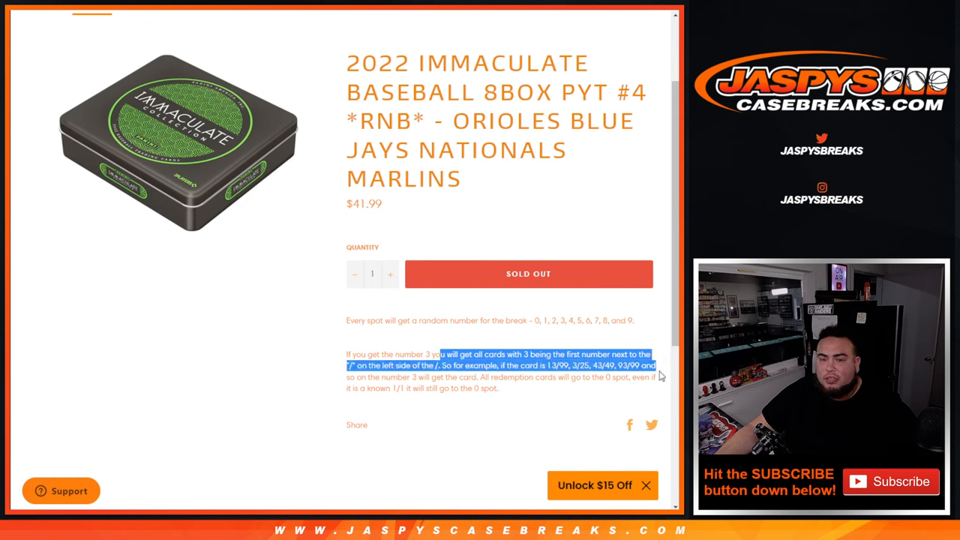
click(447, 333)
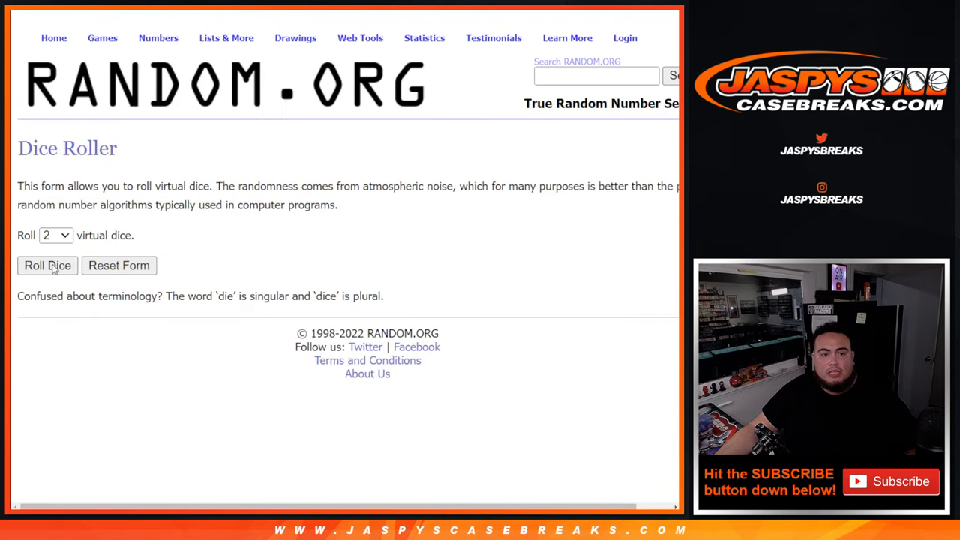
click(48, 264)
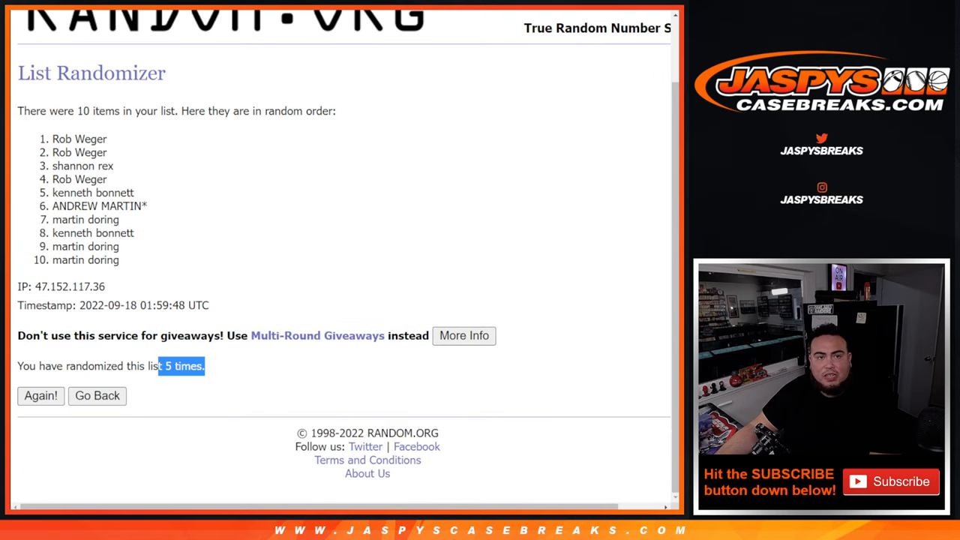
Copy the ten randomized names into the sheet and return to the list entry form.
scroll(up, 3)
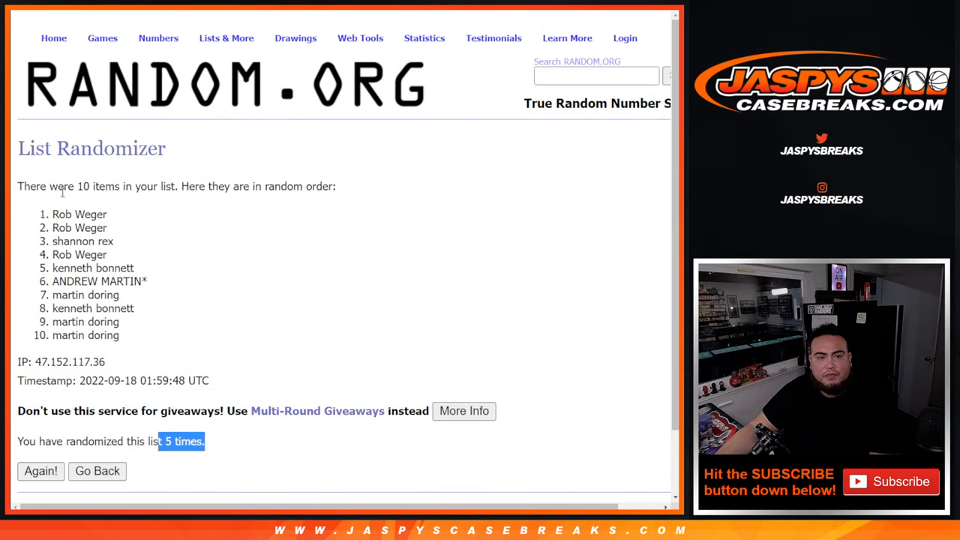
drag(52, 213, 120, 336)
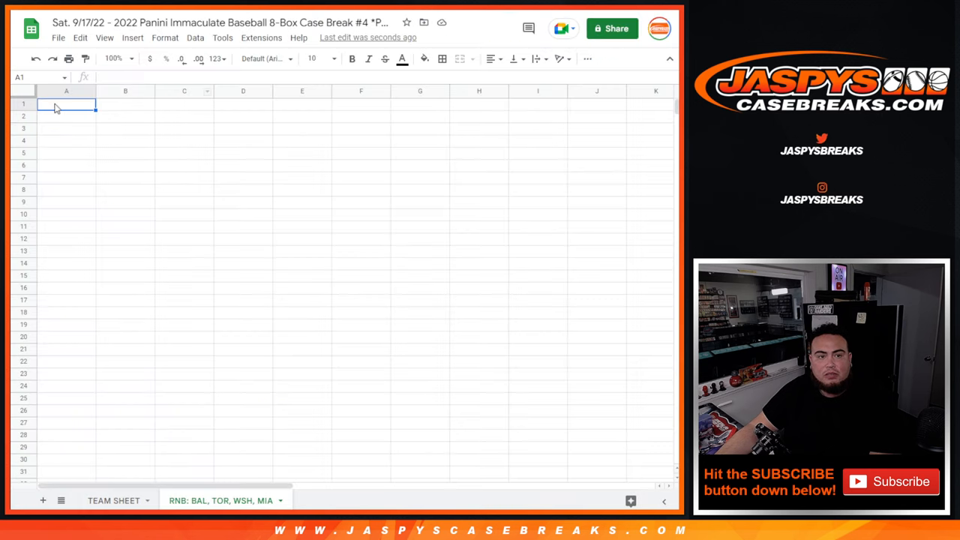
key(ctrl+v)
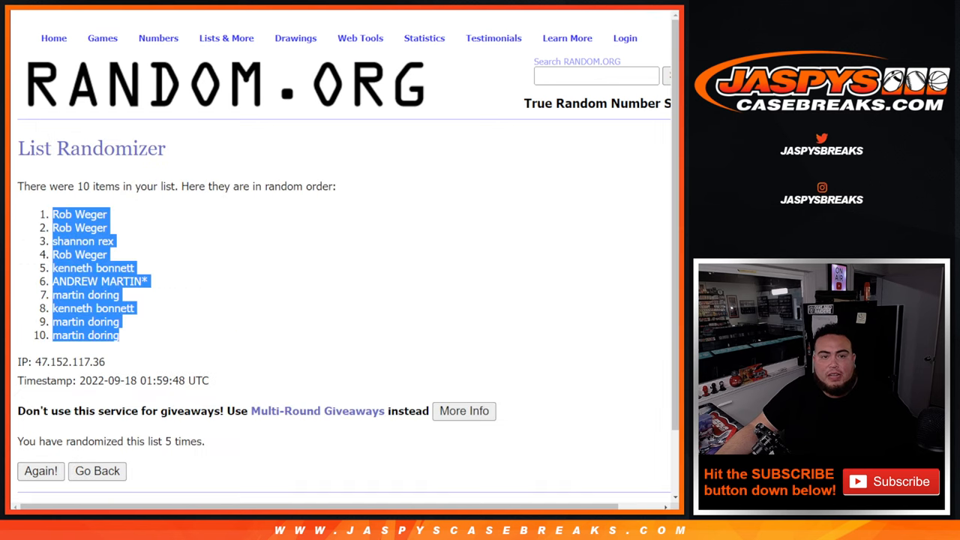
click(97, 471)
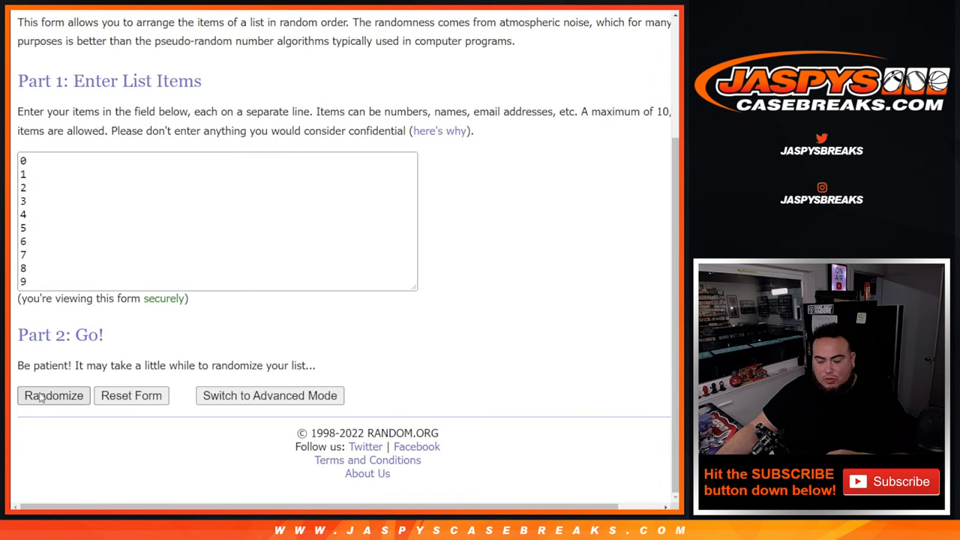
Shuffle the numbers 0–9 into the order 7, 9, 2, 8, 5, 6, 0, 3, 1, 4 and select the list.
click(54, 396)
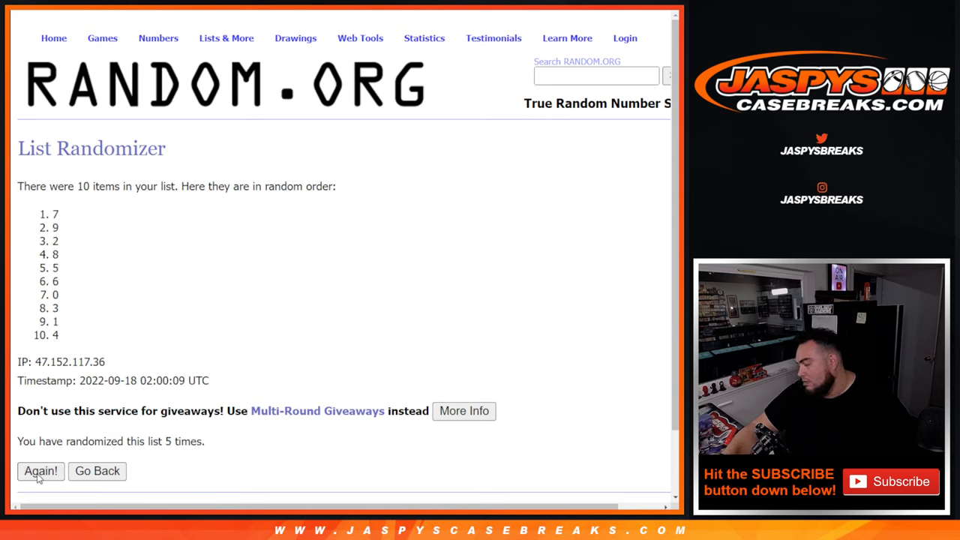
double_click(180, 441)
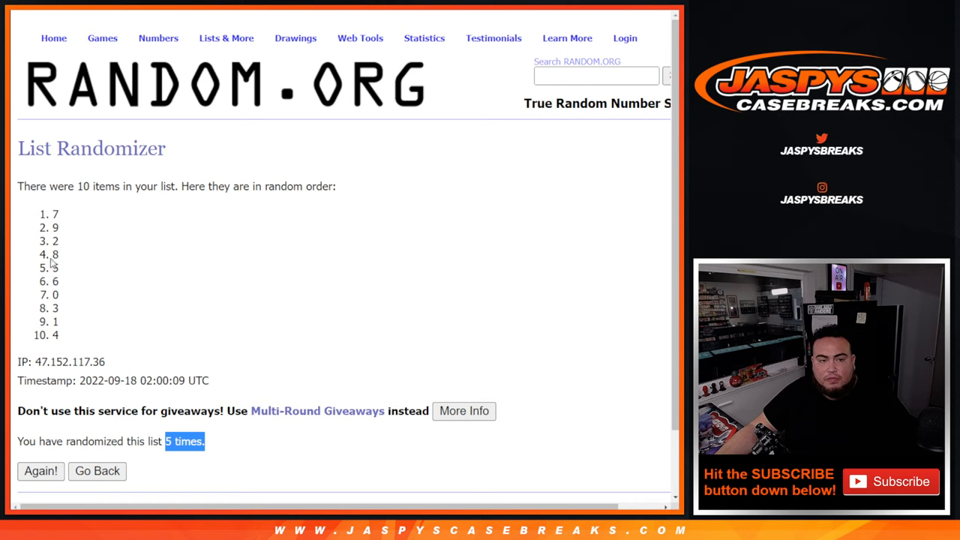
drag(57, 215, 57, 336)
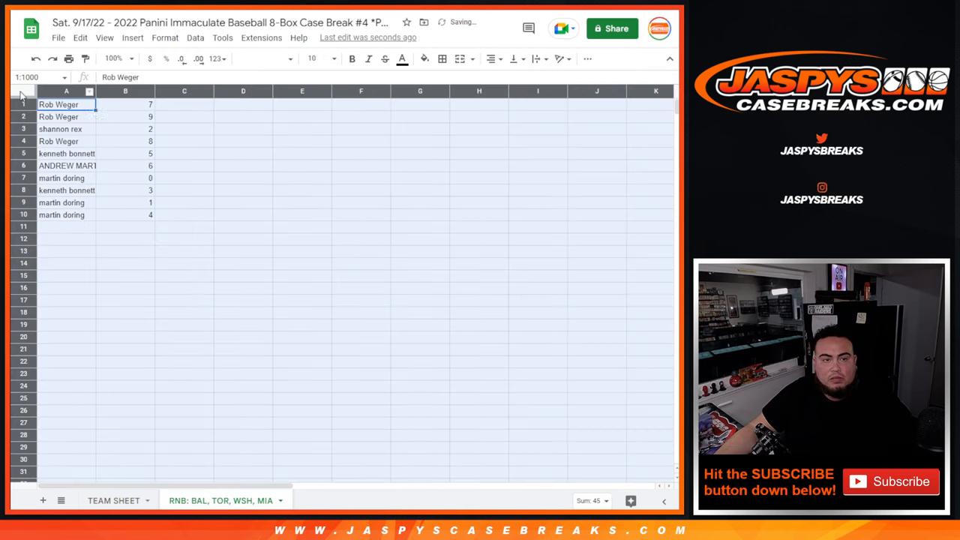
Enlarge the selected name-and-number cells to 24-point text.
click(330, 58)
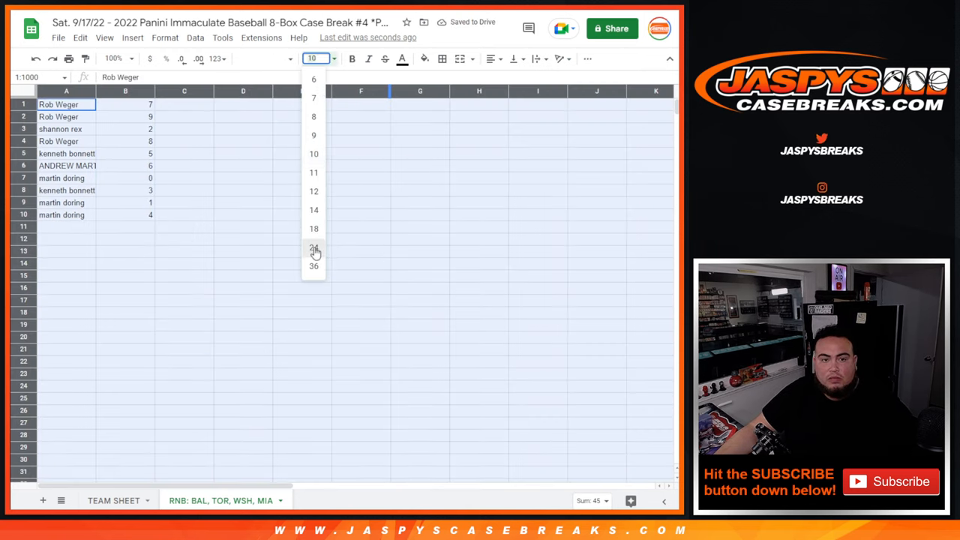
click(313, 249)
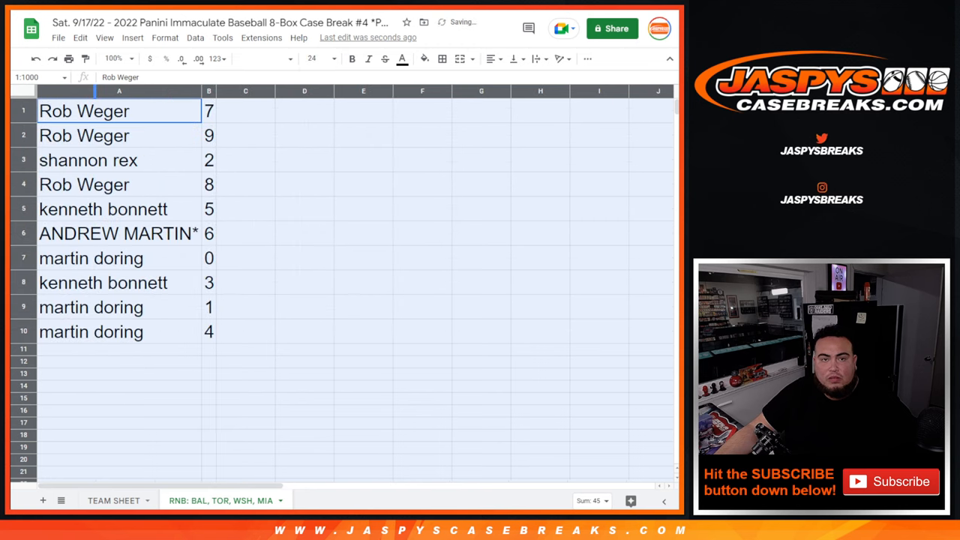
mouse_move(189, 180)
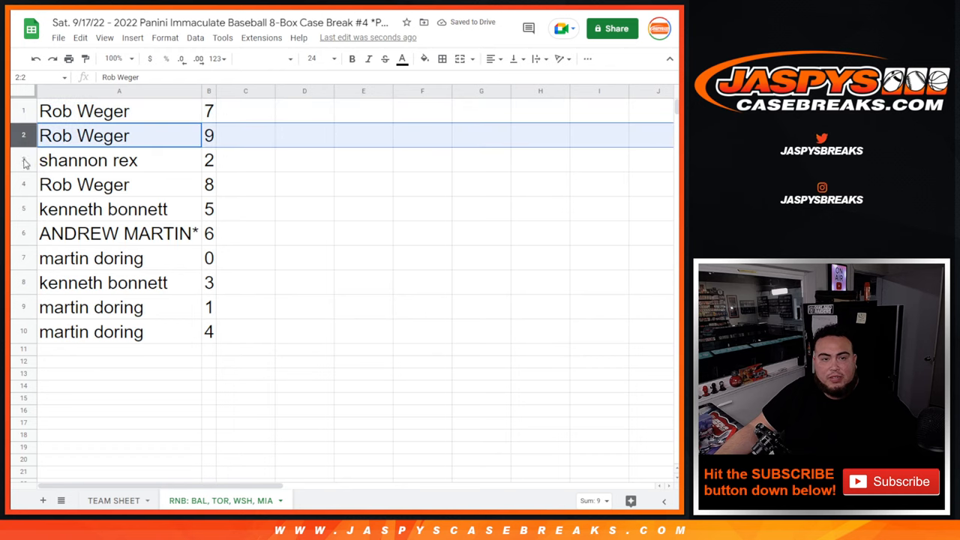
Sort the pairs by column B from 0 to 9 and centre the names horizontally.
click(102, 209)
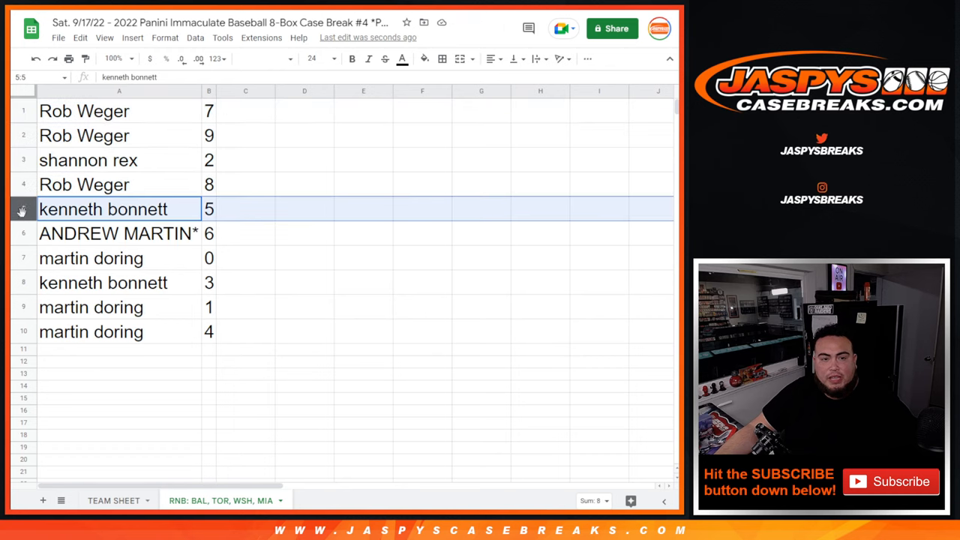
click(91, 258)
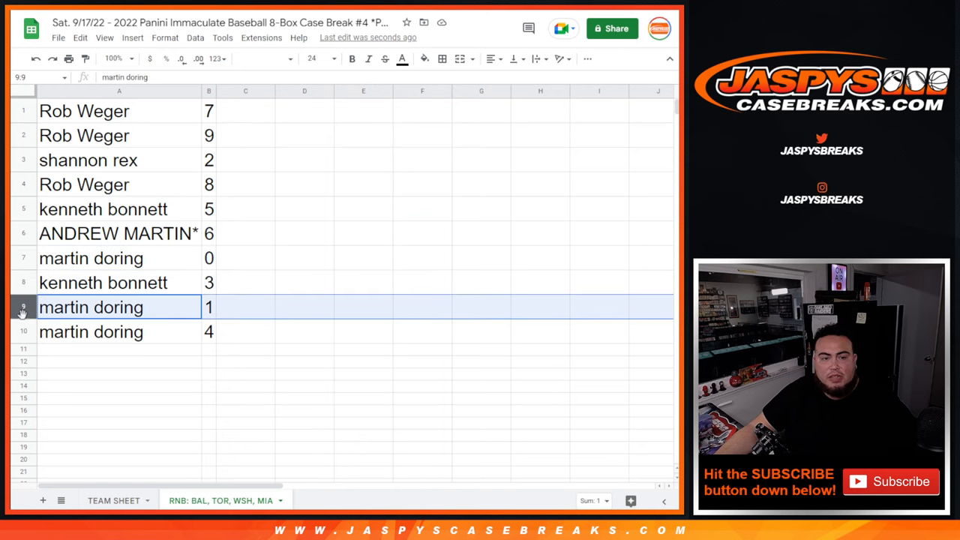
click(119, 332)
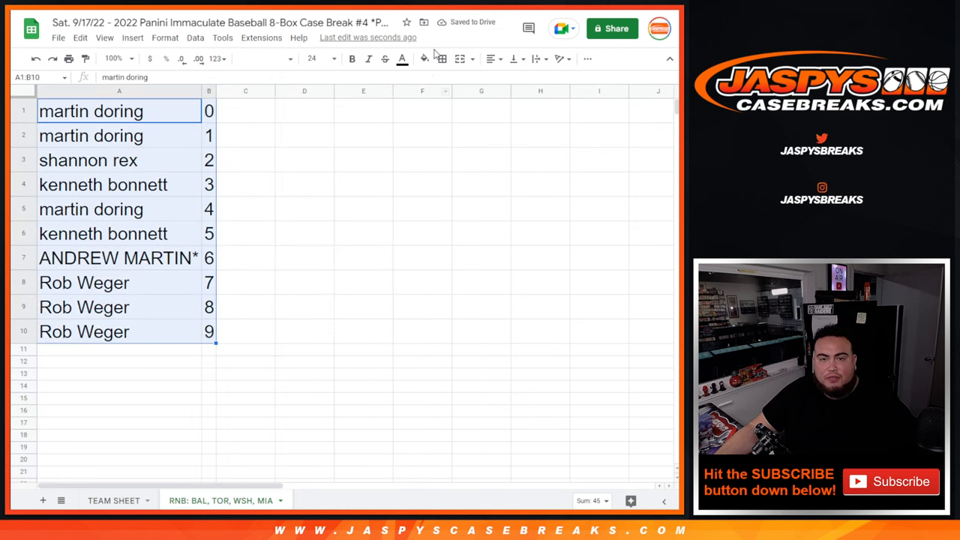
click(492, 58)
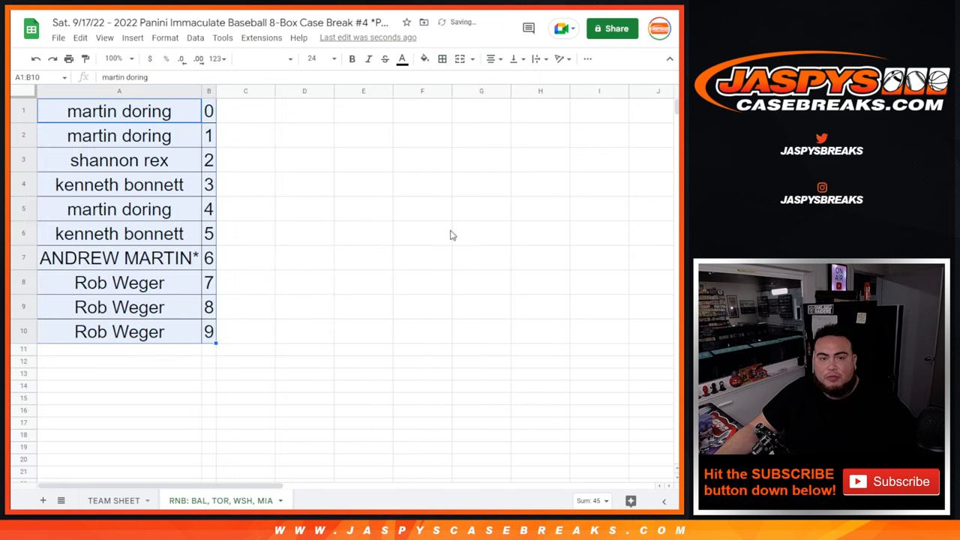